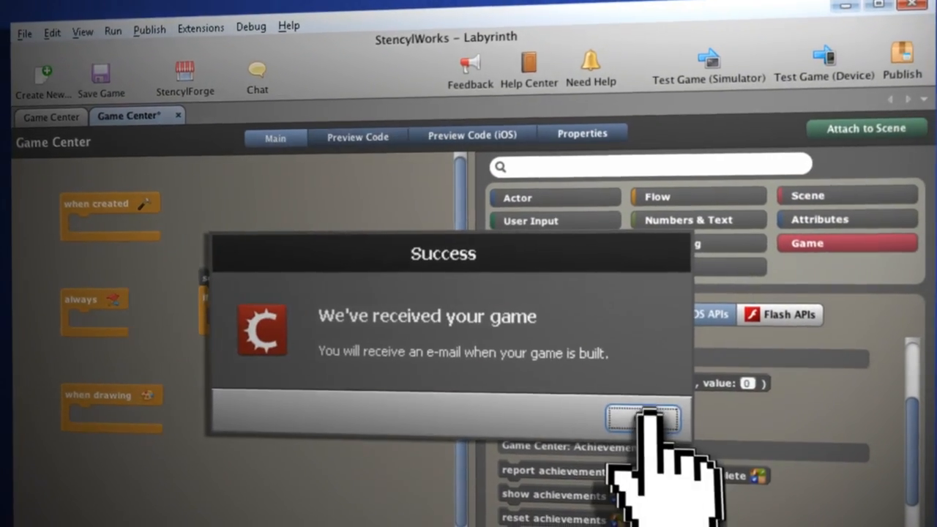
Acknowledge the Success message confirming the Labyrinth game was received for building.
click(643, 418)
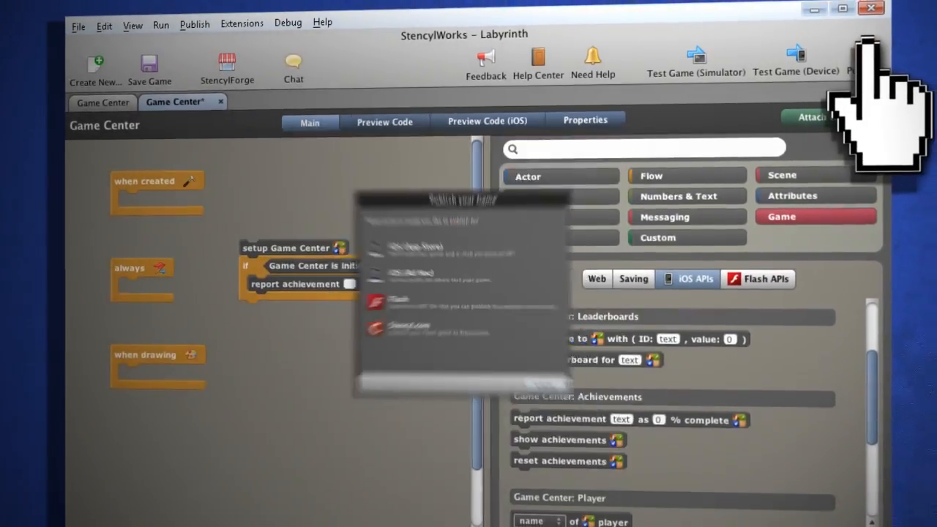